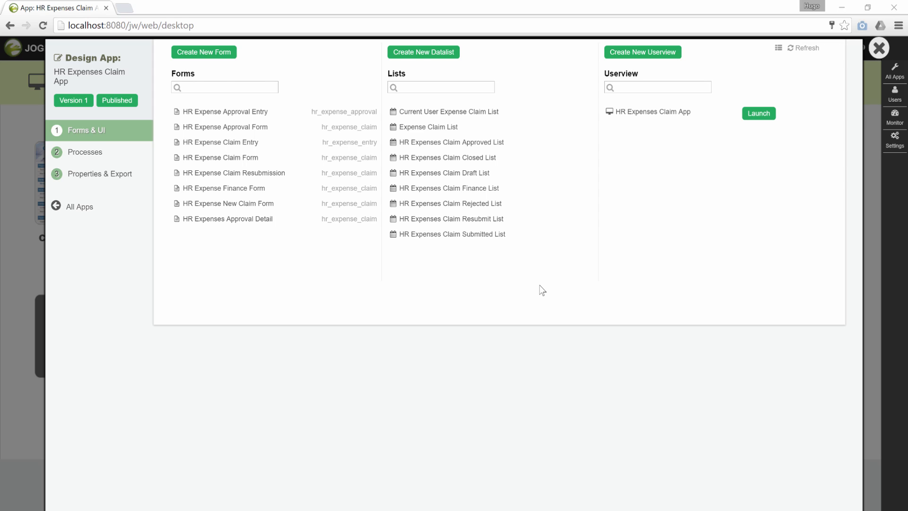
mouse_move(759, 113)
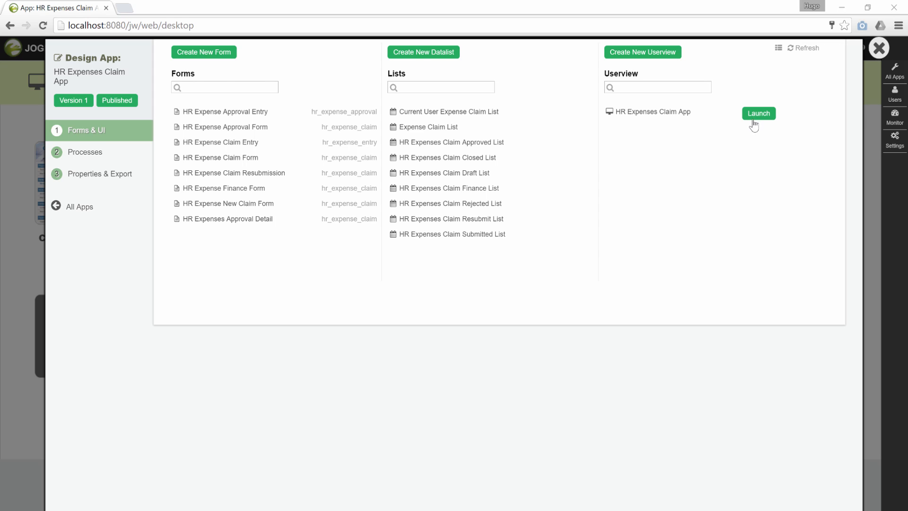
- Launch the HR Expenses Claim App from the Design App panel
left_click(758, 113)
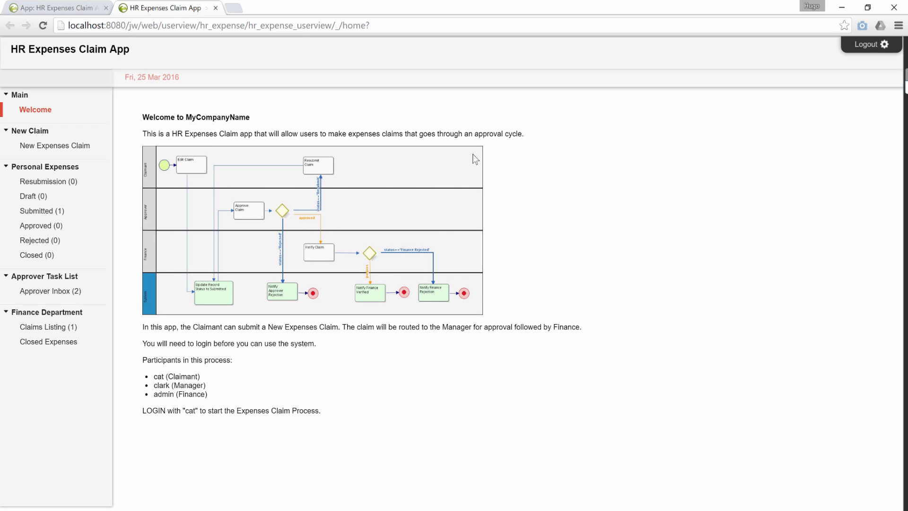
mouse_move(55, 145)
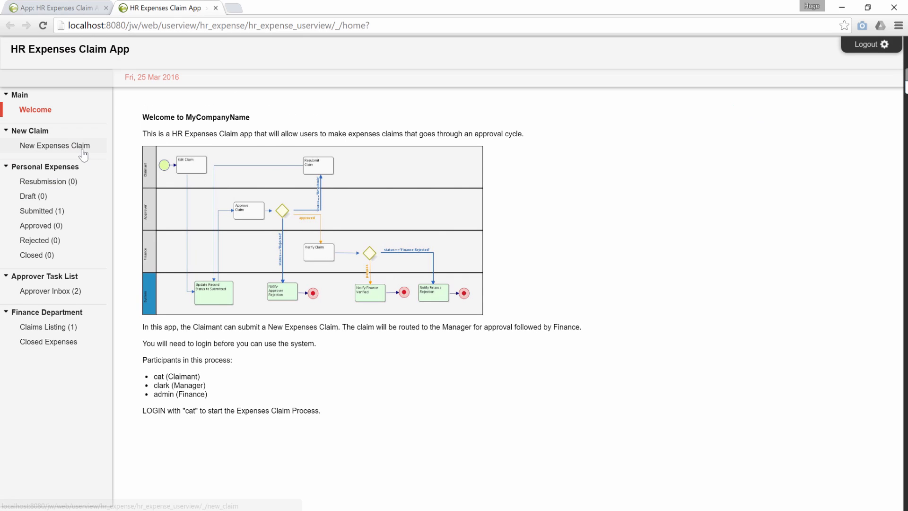
- Submit a new expenses claim with Title 'Admin' and Remark 'Test Grid'
left_click(55, 145)
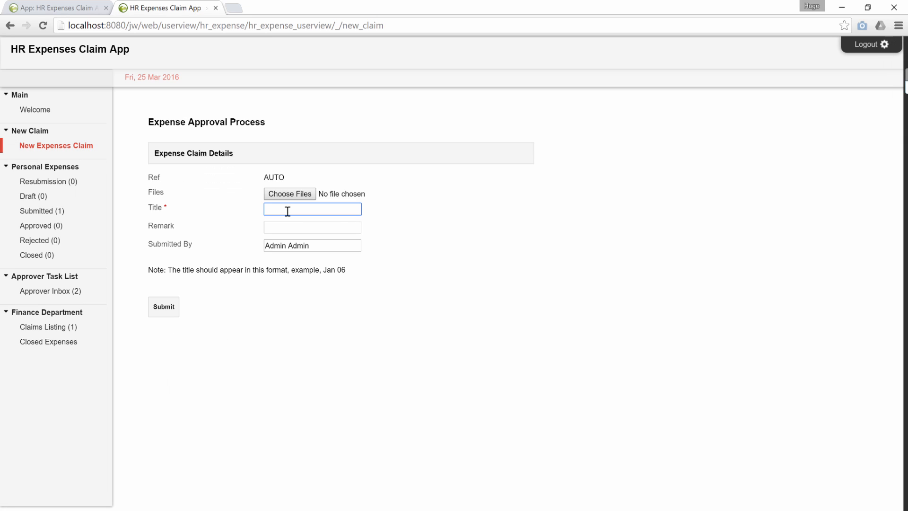
type("Admin")
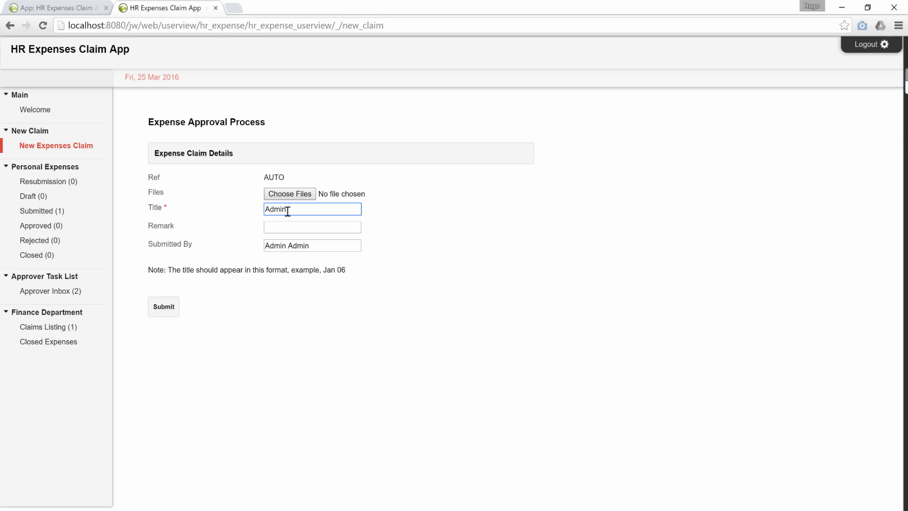
type("Test Gr")
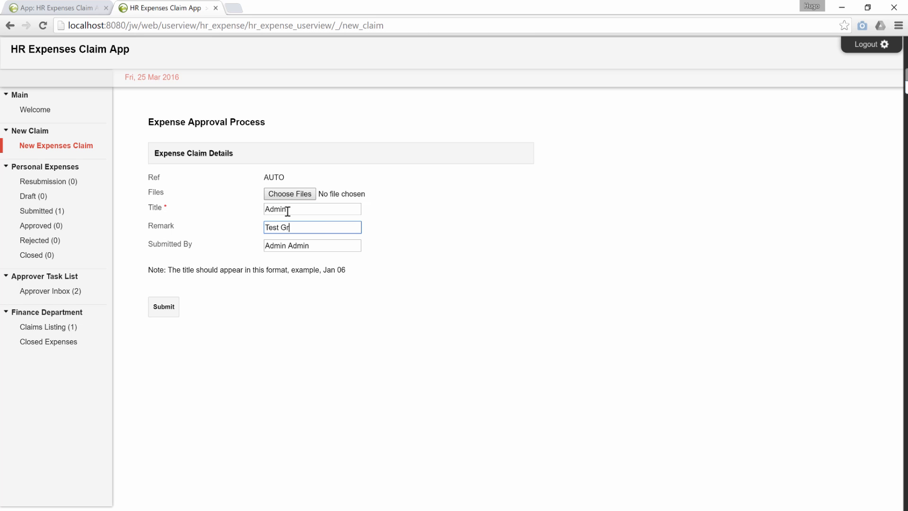
left_click(163, 307)
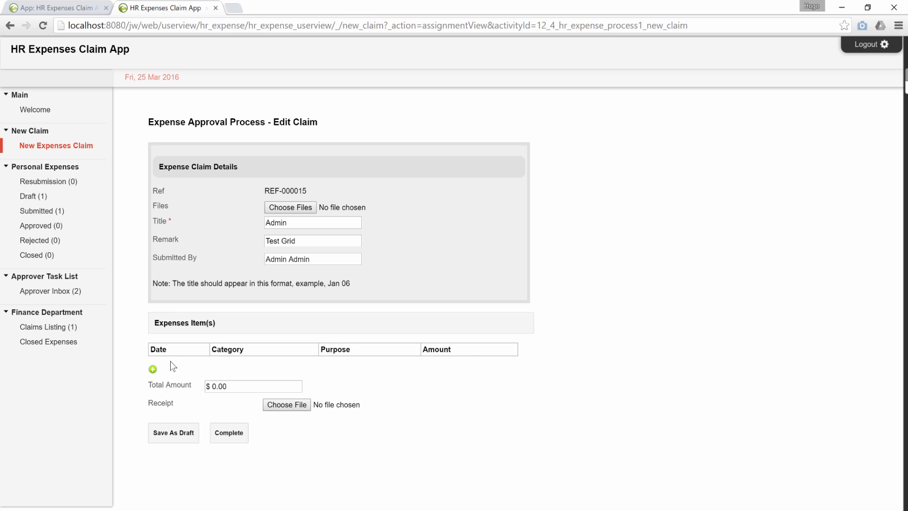
mouse_move(153, 370)
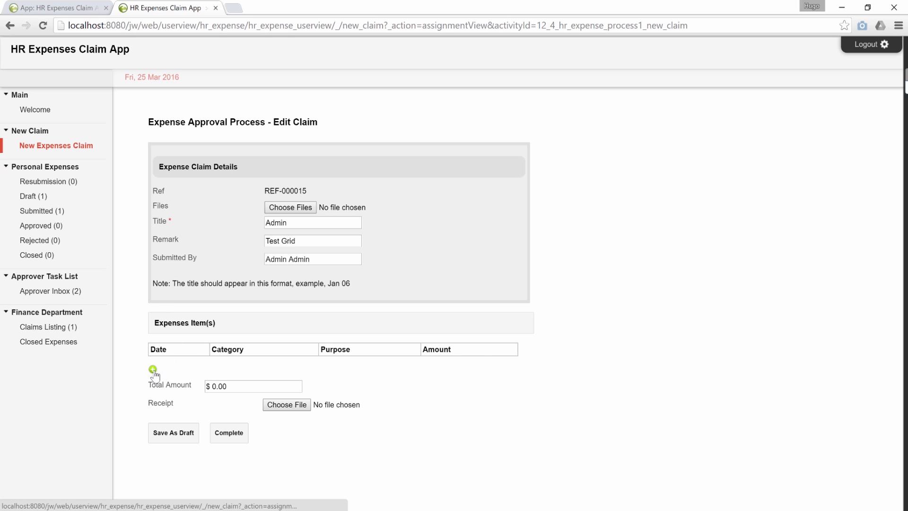
- Add two expense items: Entertainment meal with client $34 and Mileage drive $50
left_click(152, 369)
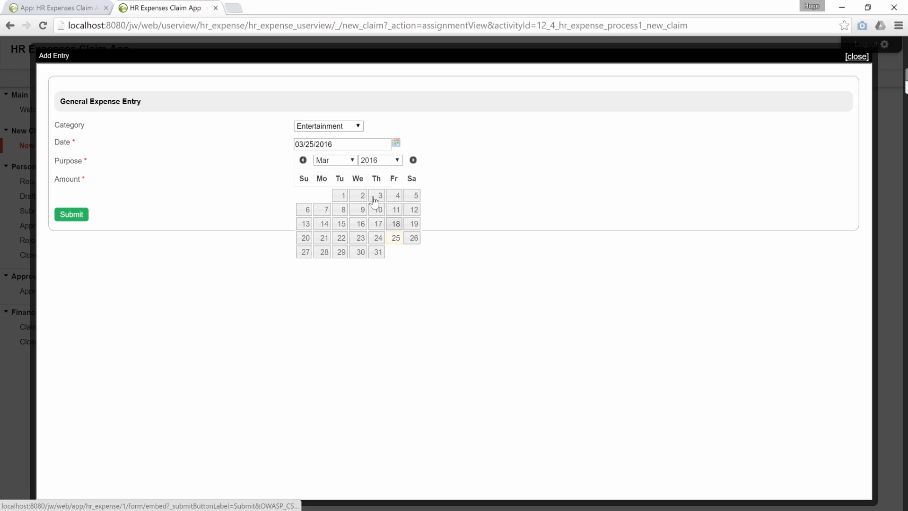
left_click(342, 160)
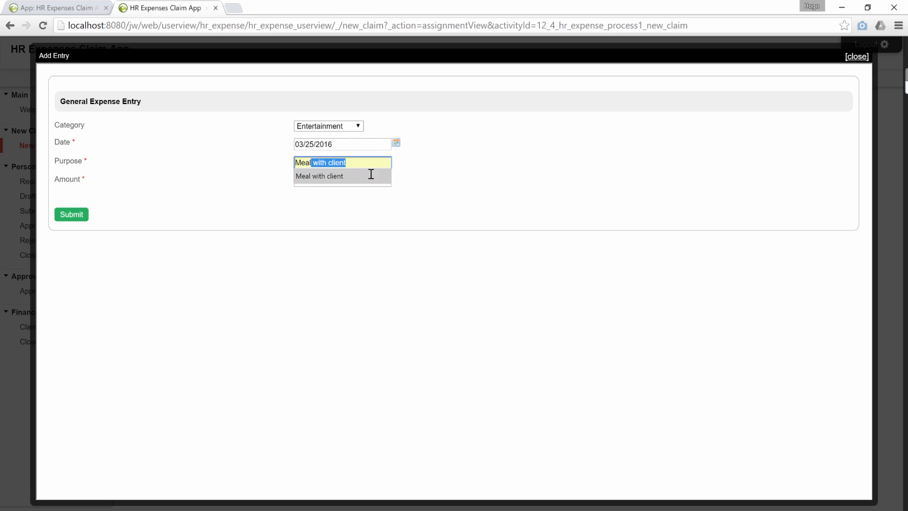
left_click(70, 214)
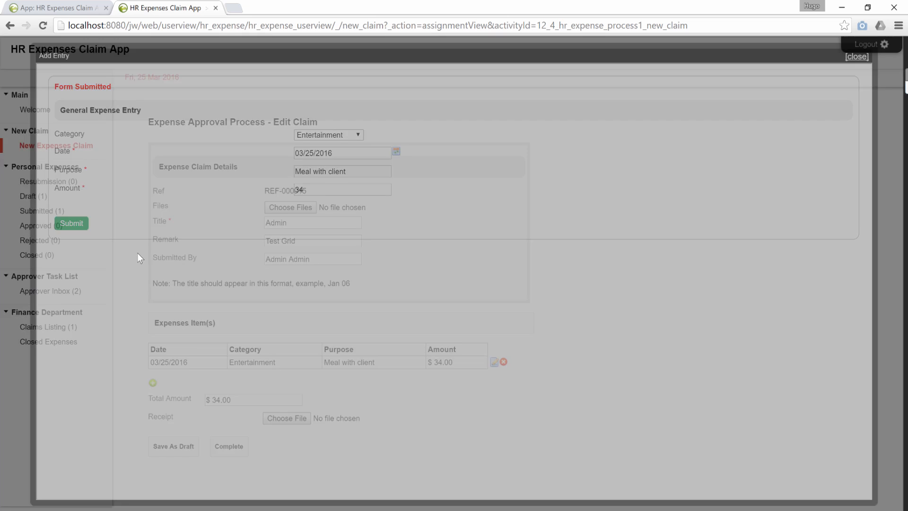
left_click(327, 126)
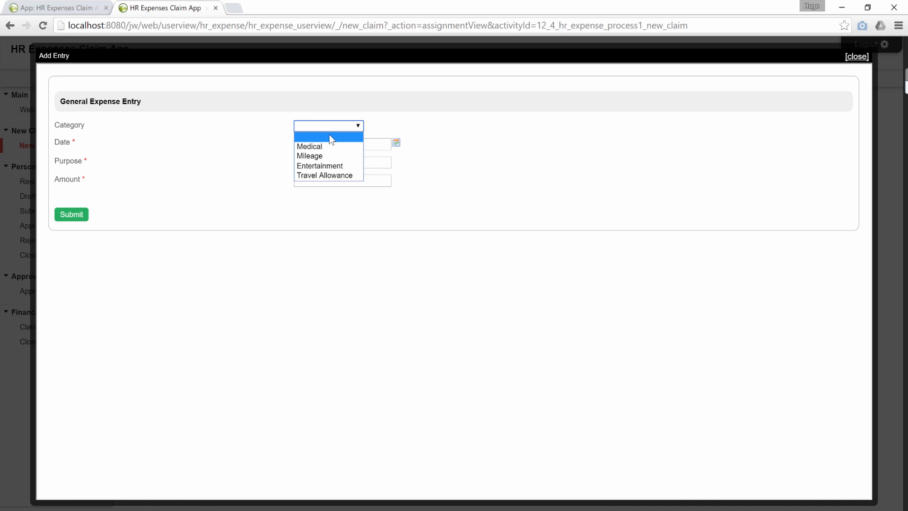
left_click(309, 156)
type("Drive to client office")
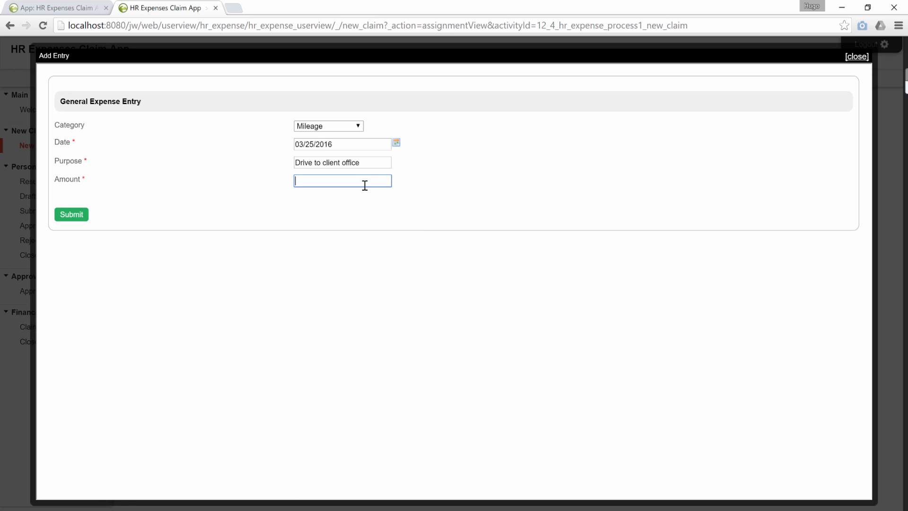
left_click(70, 214)
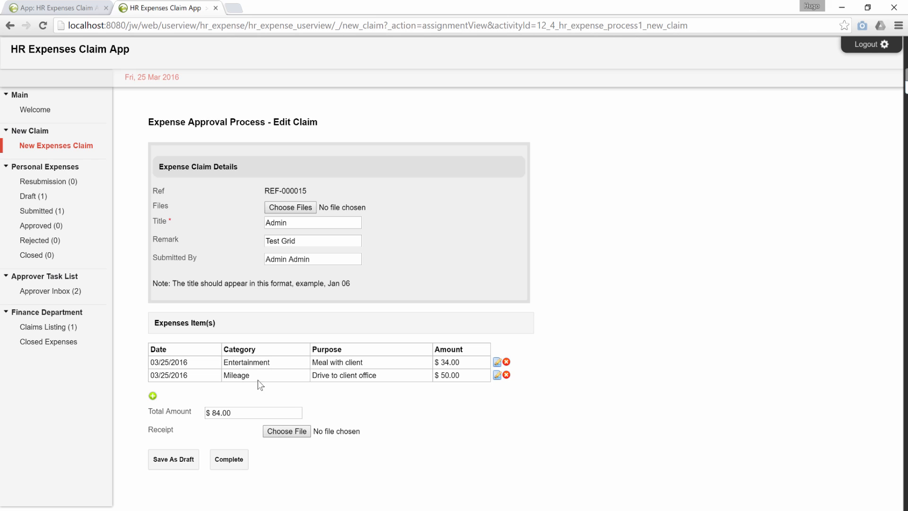
- Save claim REF-000015 as a draft and reopen it for editing from the Draft list
left_click(173, 459)
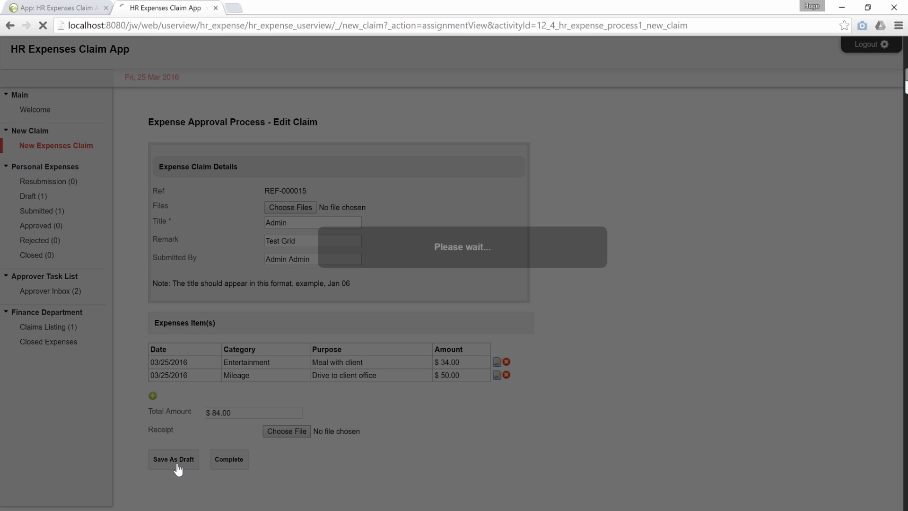
left_click(172, 459)
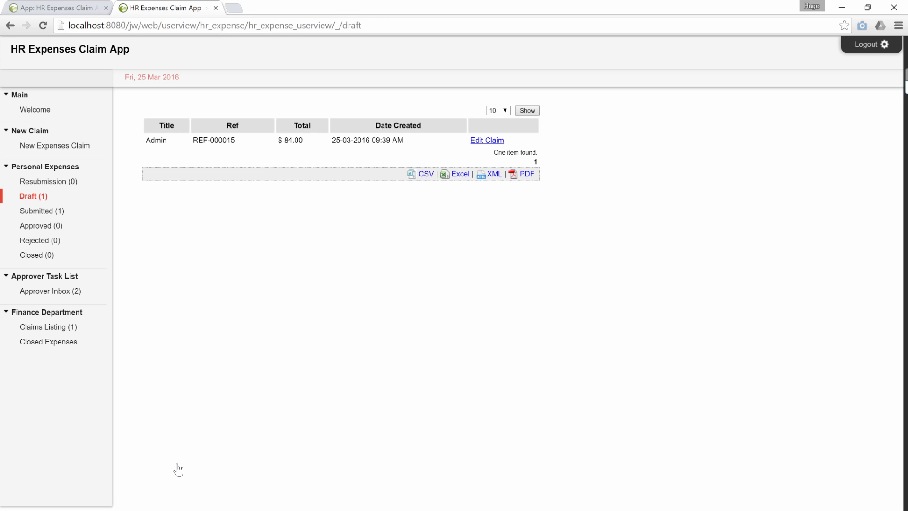
mouse_move(487, 140)
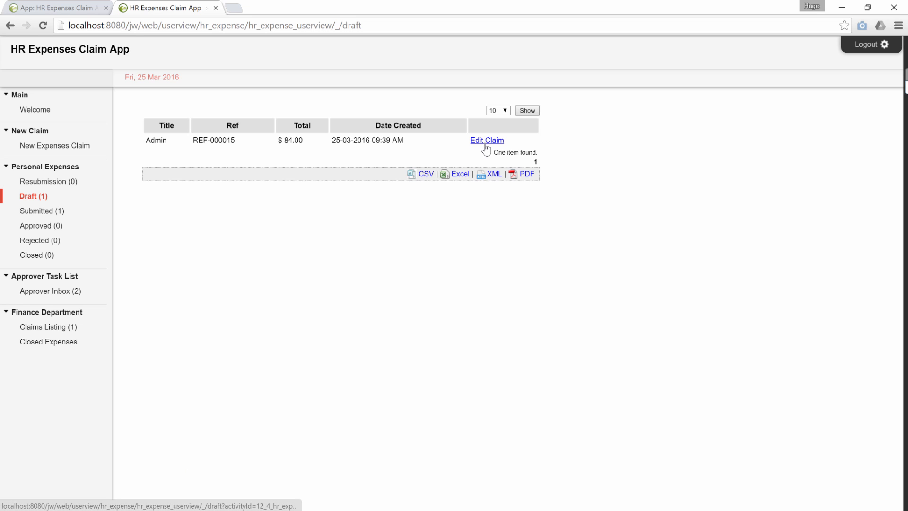
left_click(487, 140)
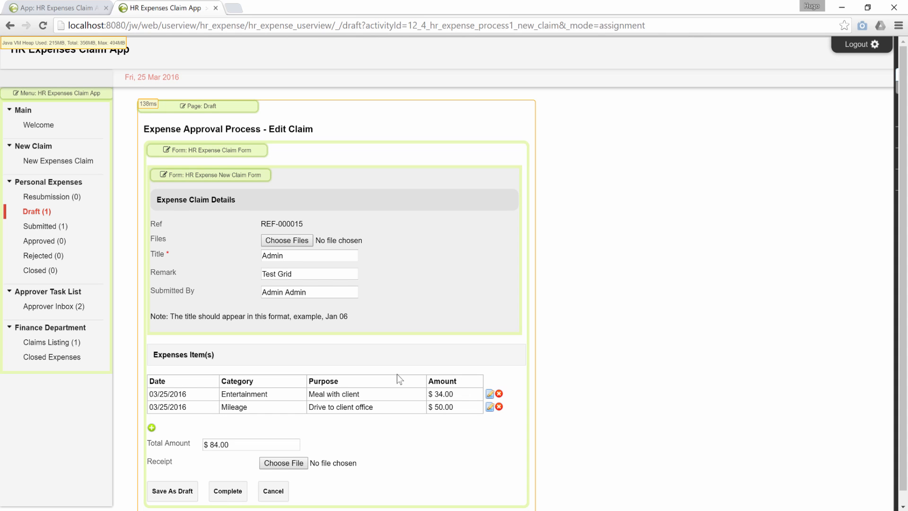
mouse_move(391, 359)
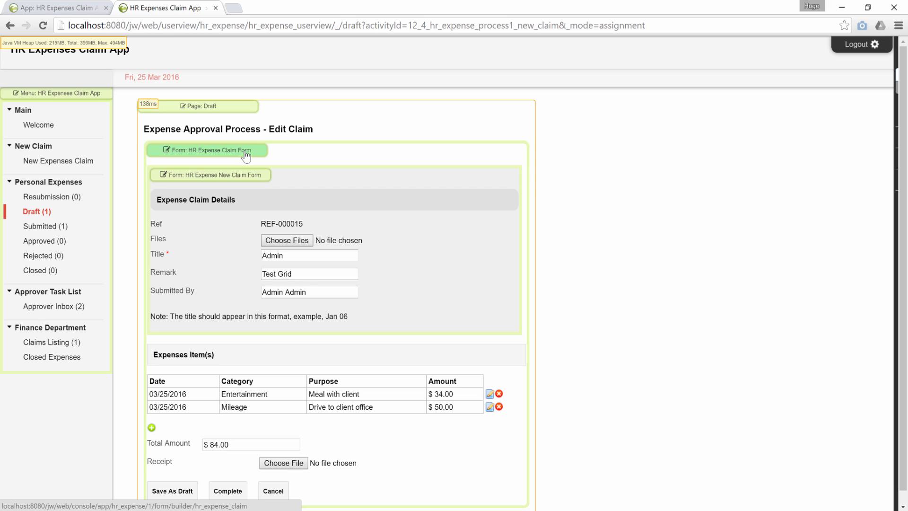
- Edit the Expenses Item(s) grid's properties in the HR Expense Claim Form builder
left_click(207, 150)
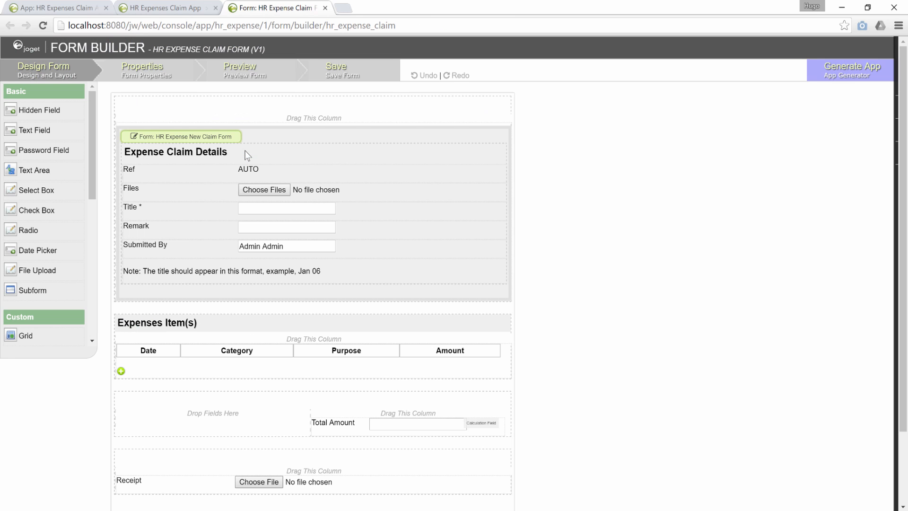
scroll("down", 3)
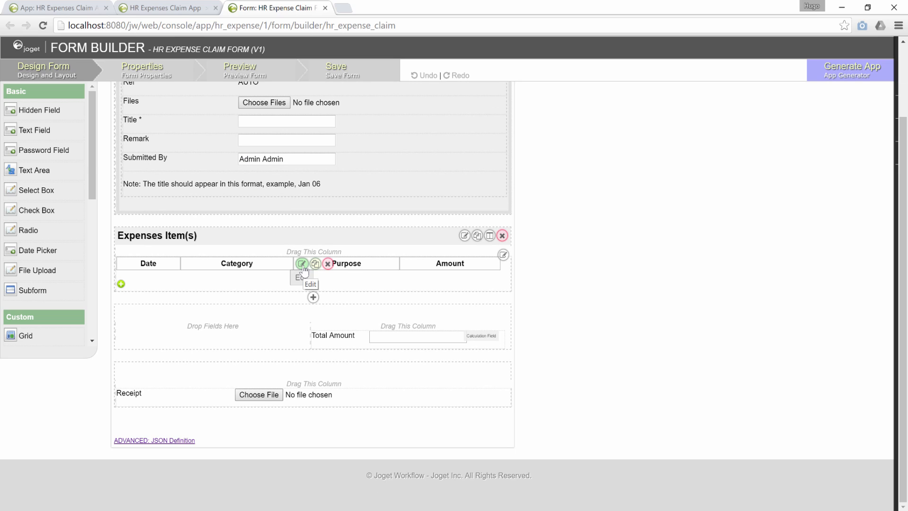
left_click(302, 264)
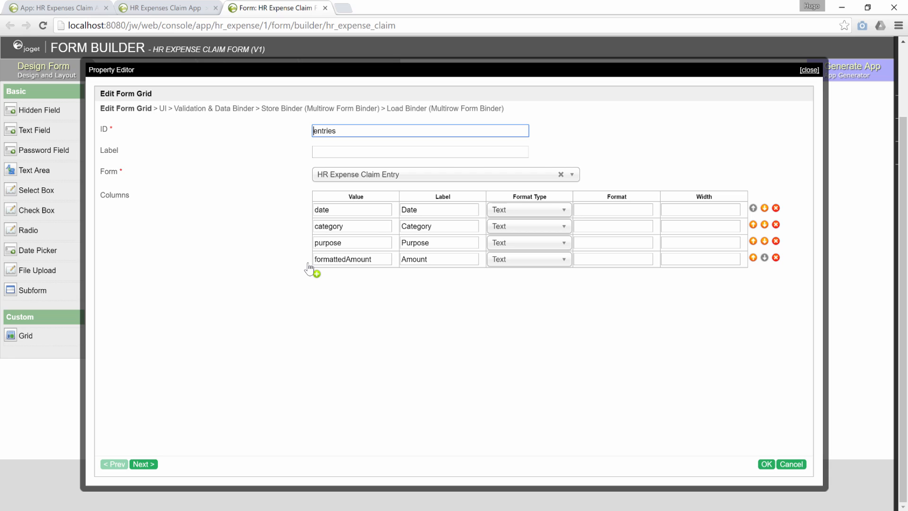
mouse_move(333, 187)
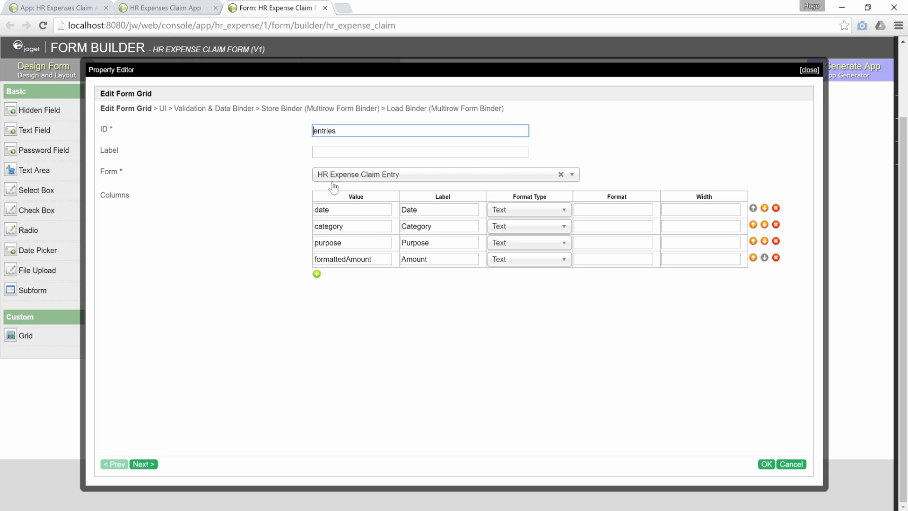
mouse_move(399, 184)
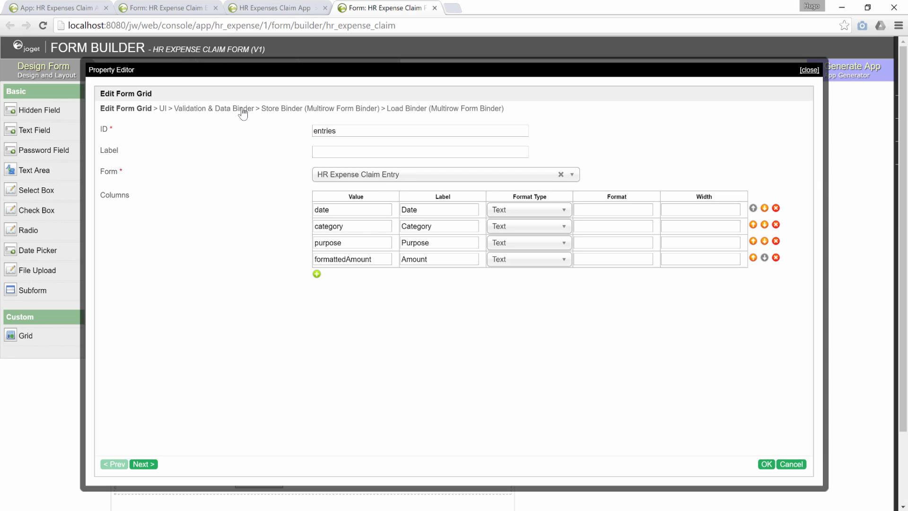
- Move from the grid's column settings to its Store Binder settings
left_click(213, 108)
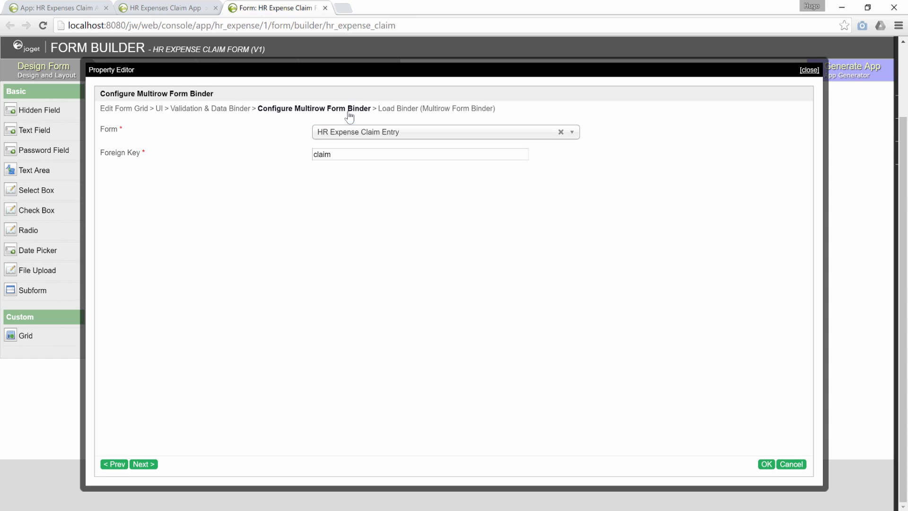
- Check the foreign key 'claim' in both the store and load Multirow Form Binders
left_click(420, 155)
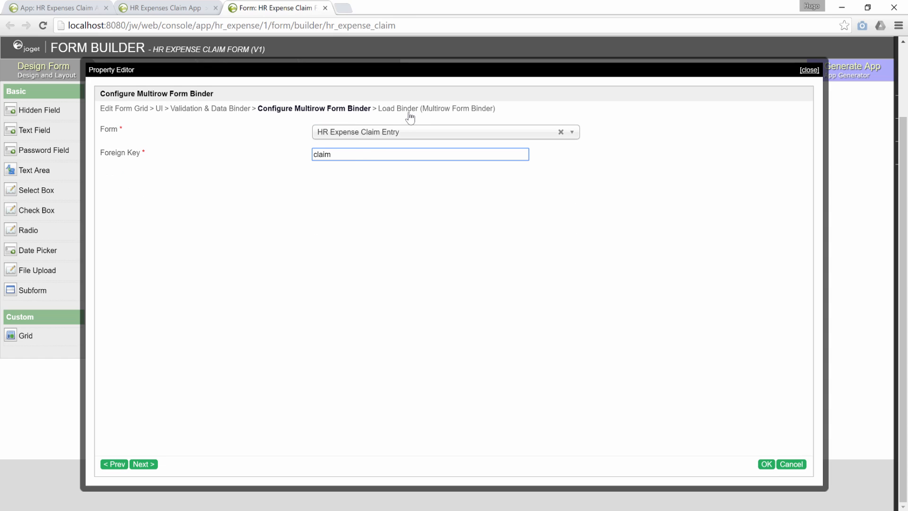
left_click(142, 464)
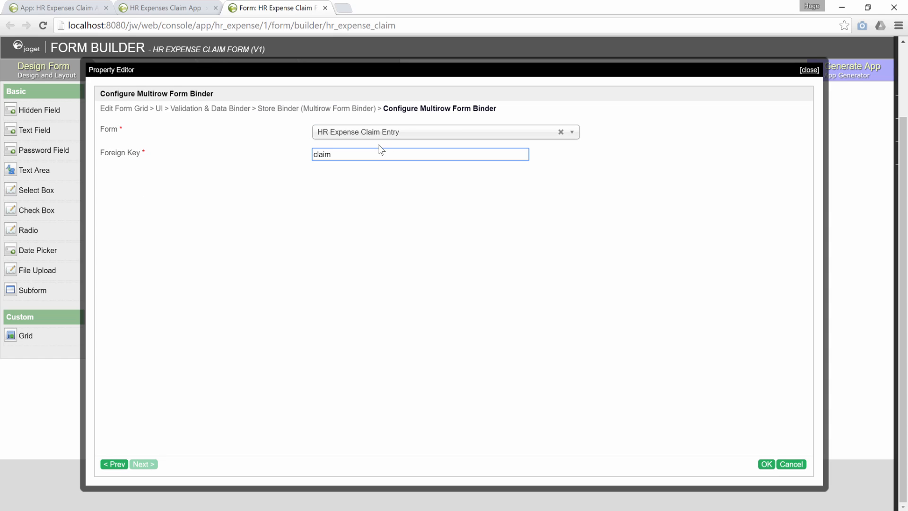
mouse_move(450, 124)
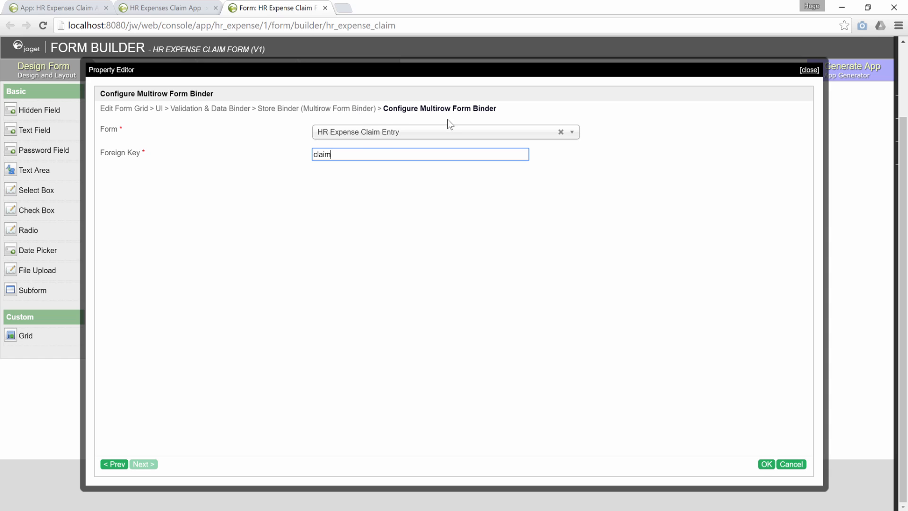
left_click(142, 463)
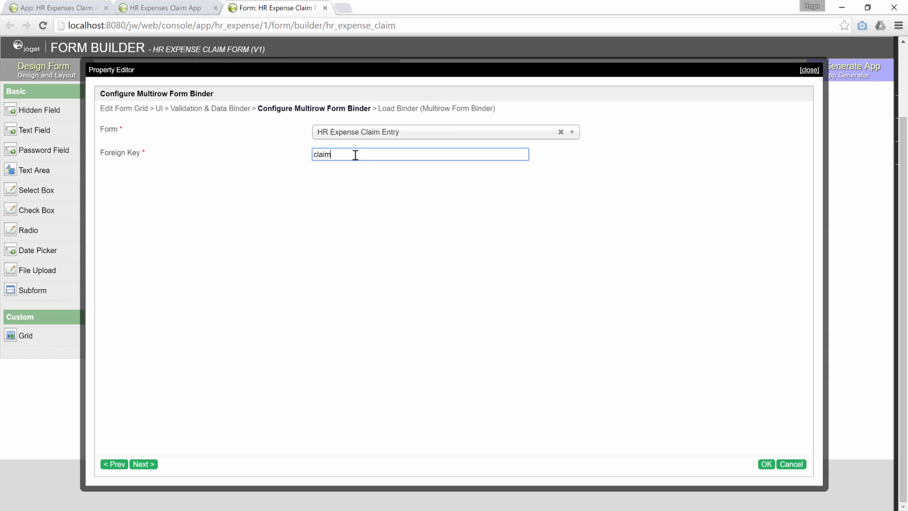
mouse_move(361, 135)
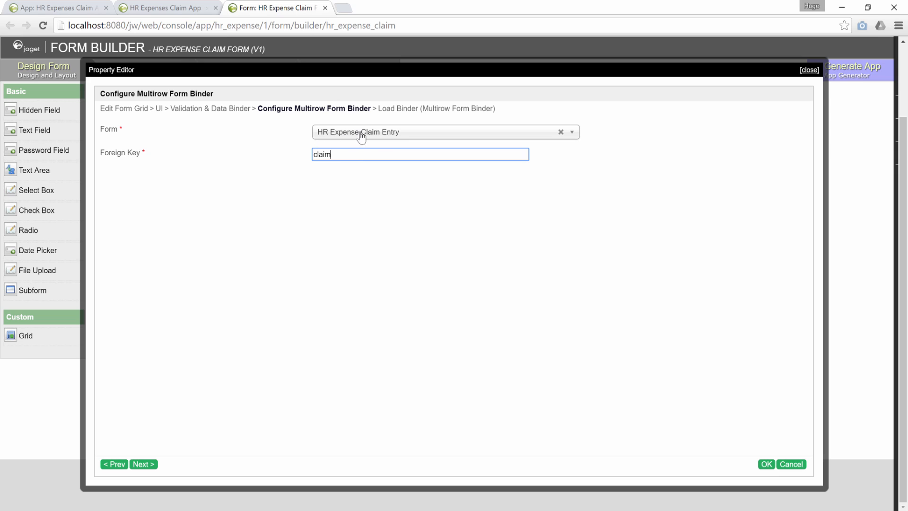
mouse_move(156, 19)
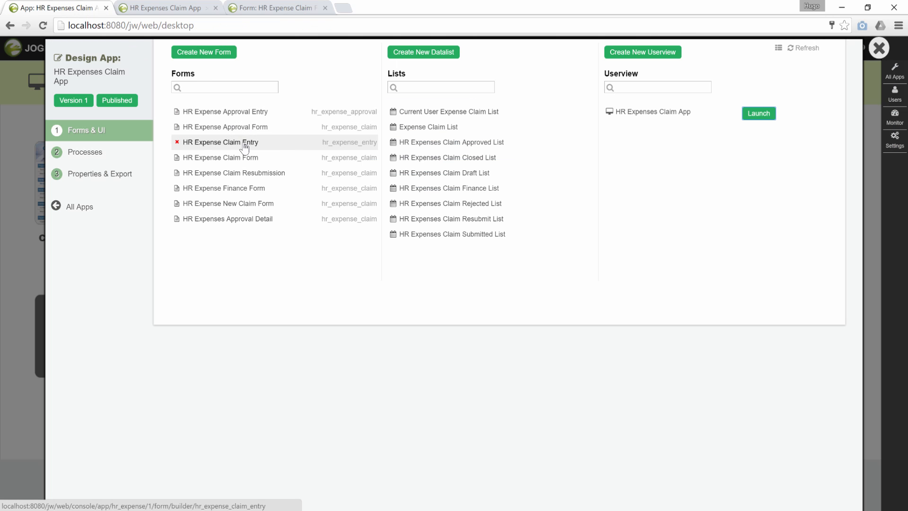
- Inspect the HR Expense Claim Entry form's hidden field and confirm its ID is 'claim'
left_click(220, 142)
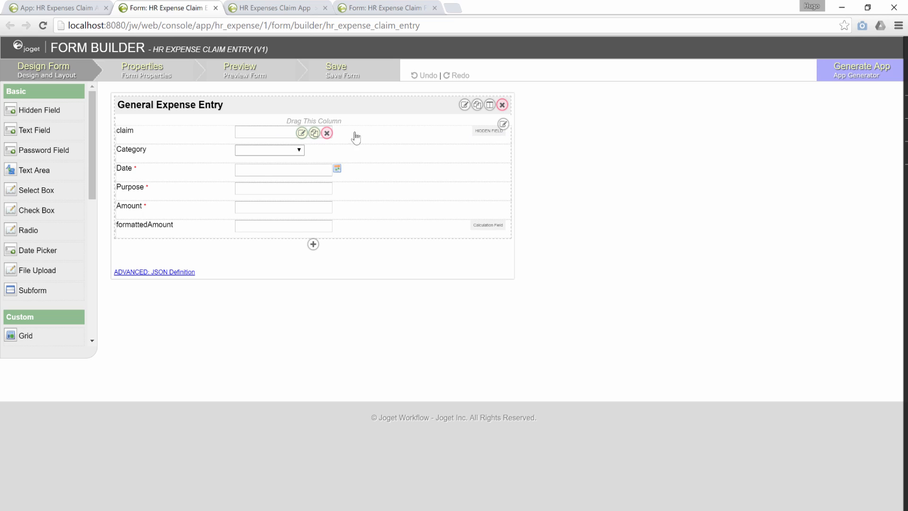
left_click(301, 133)
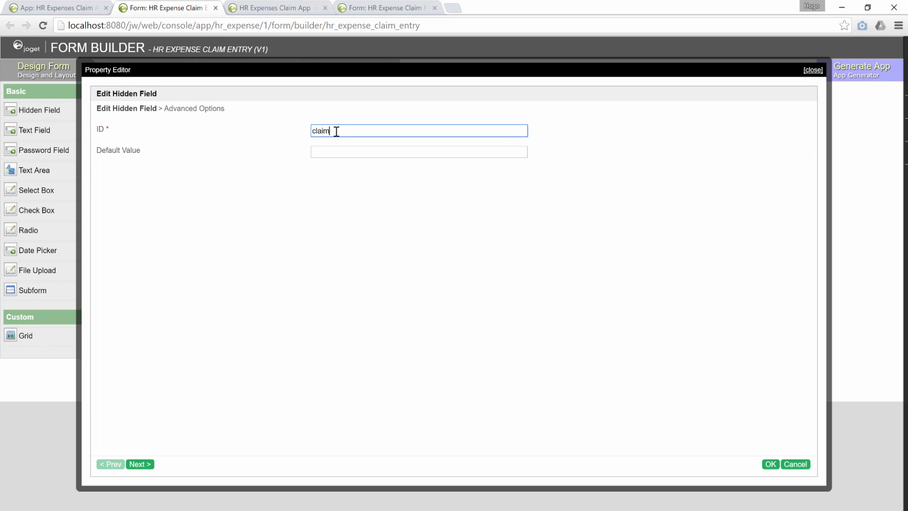
double_click(320, 130)
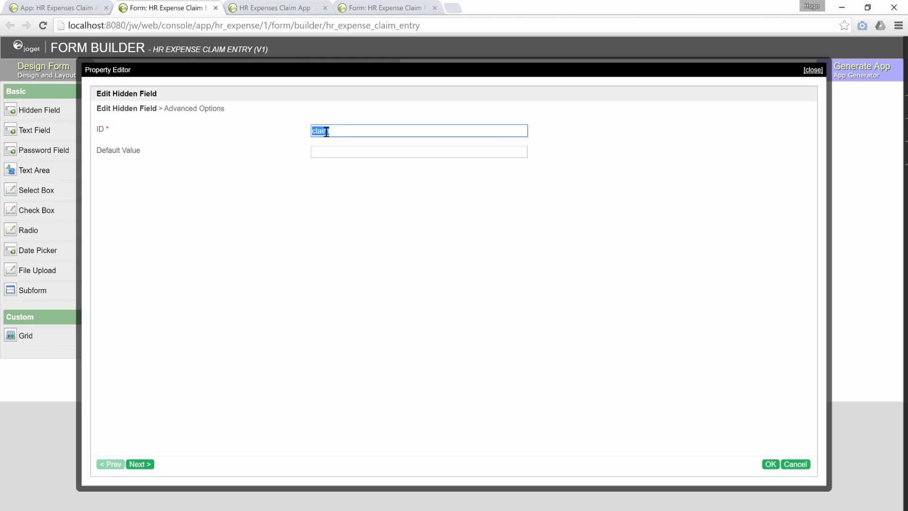
mouse_move(558, 297)
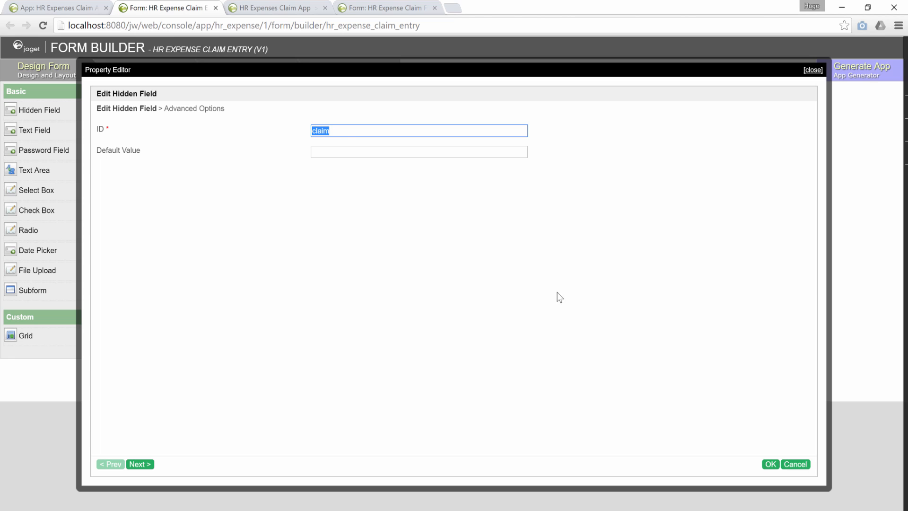
left_click(769, 464)
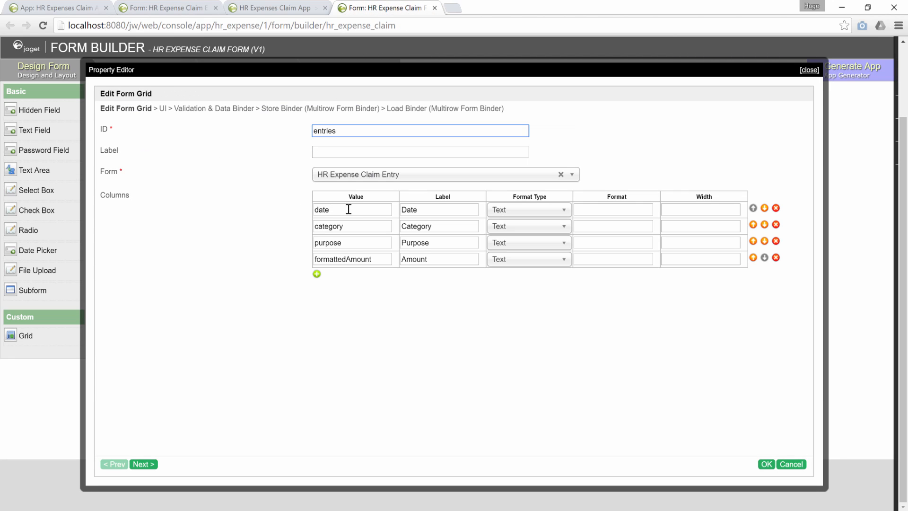
left_click(352, 226)
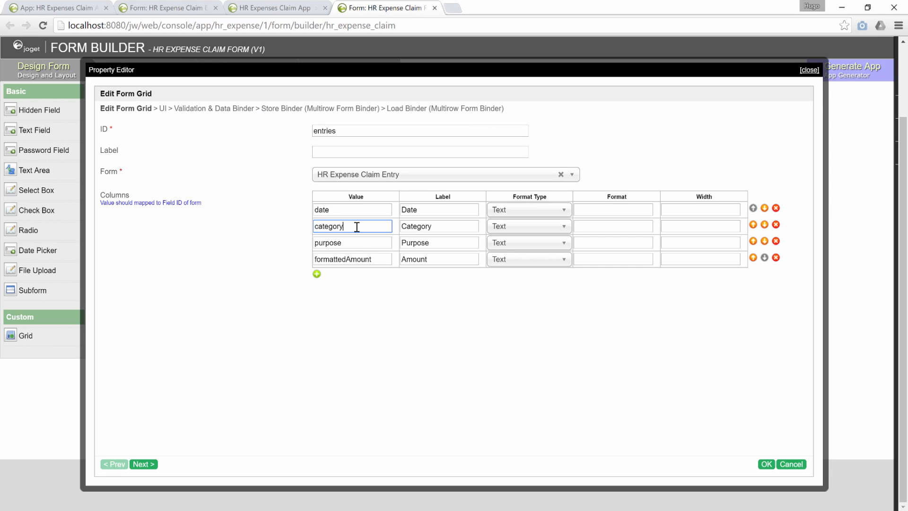
left_click(352, 258)
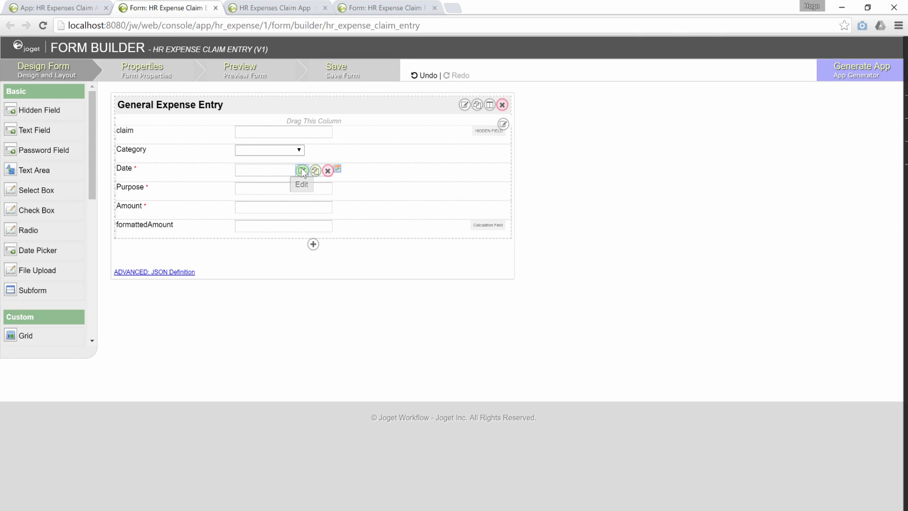
left_click(301, 169)
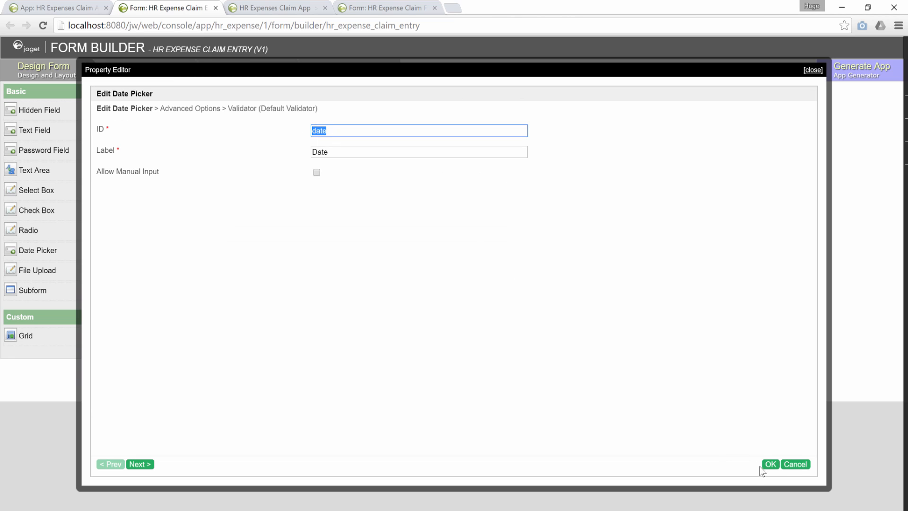
left_click(770, 464)
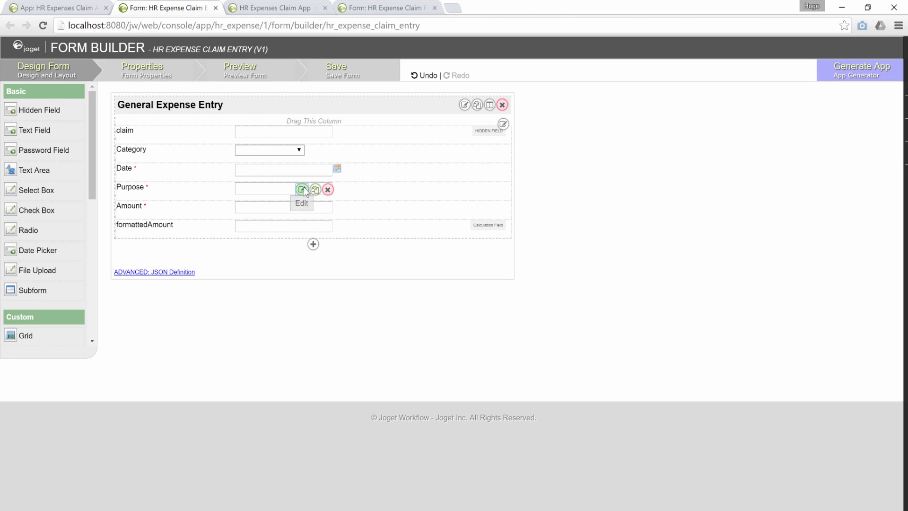
left_click(302, 189)
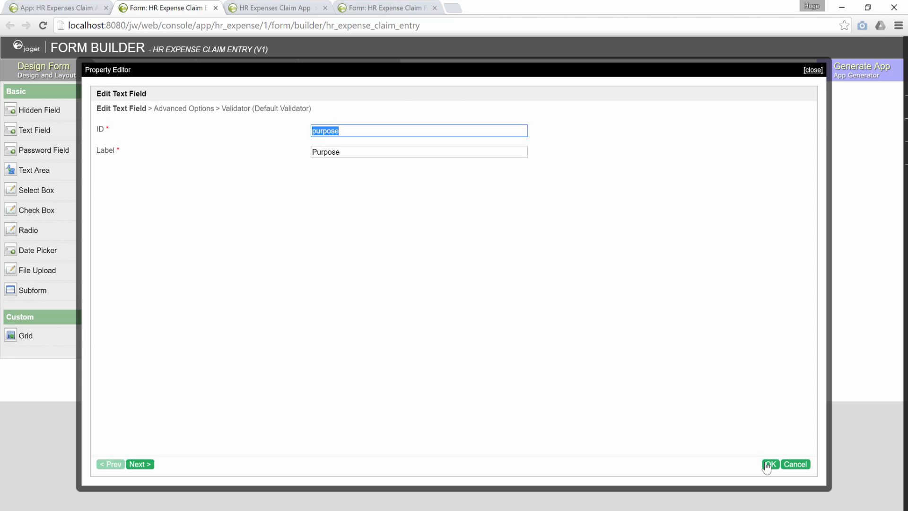
left_click(769, 464)
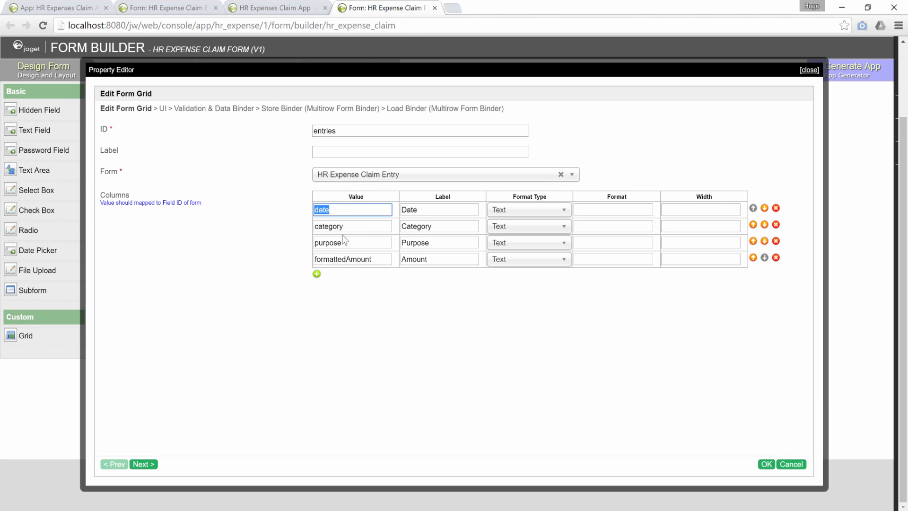
left_click(352, 242)
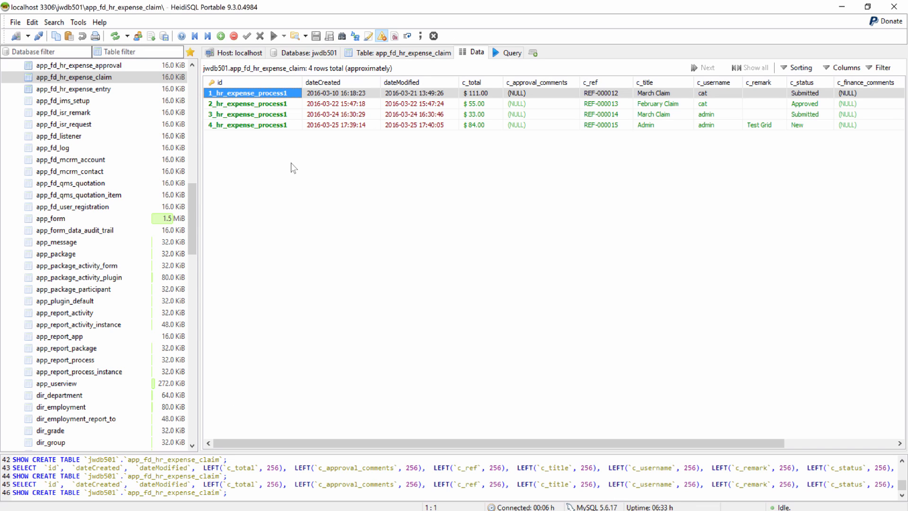
mouse_move(288, 151)
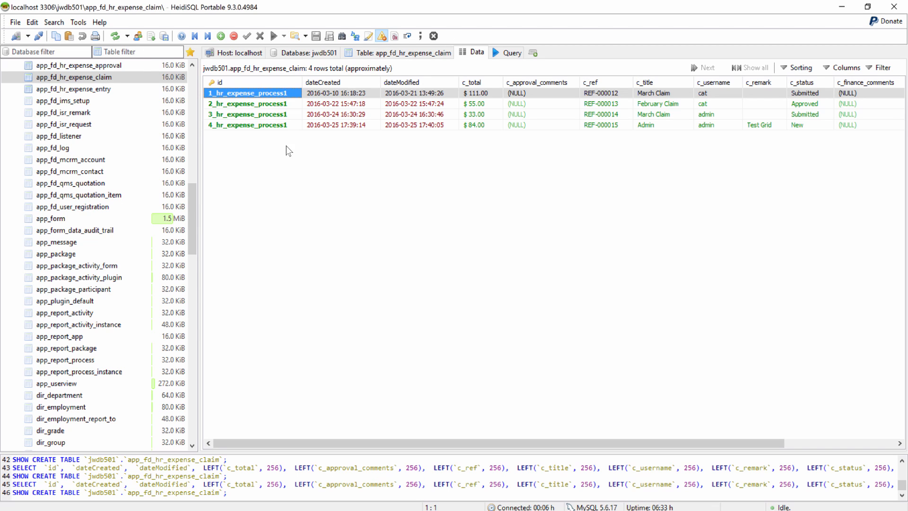
- Examine the id value 4_hr_expense_process1 of the fourth claim record
left_click(249, 124)
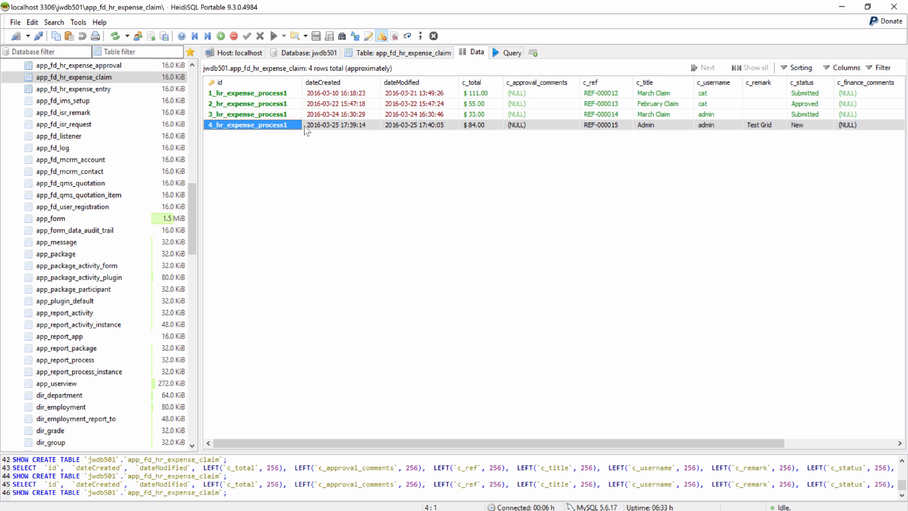
double_click(249, 125)
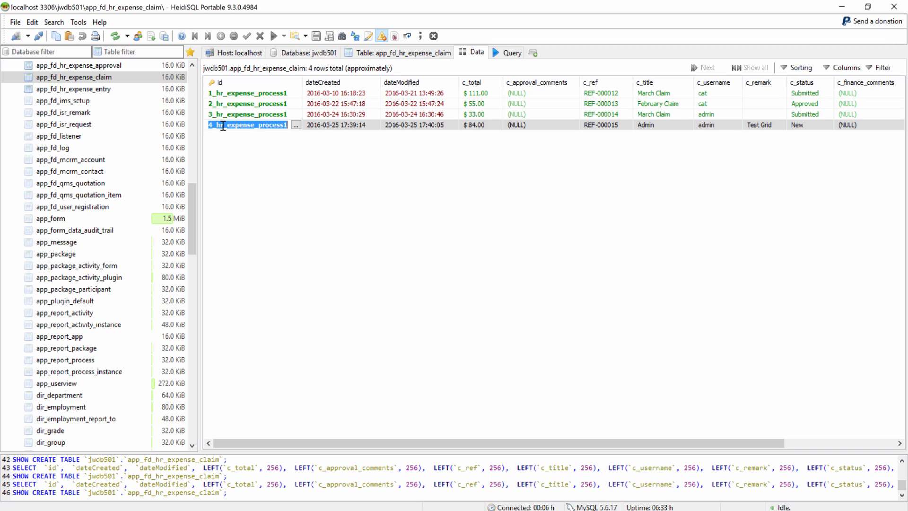
mouse_move(668, 128)
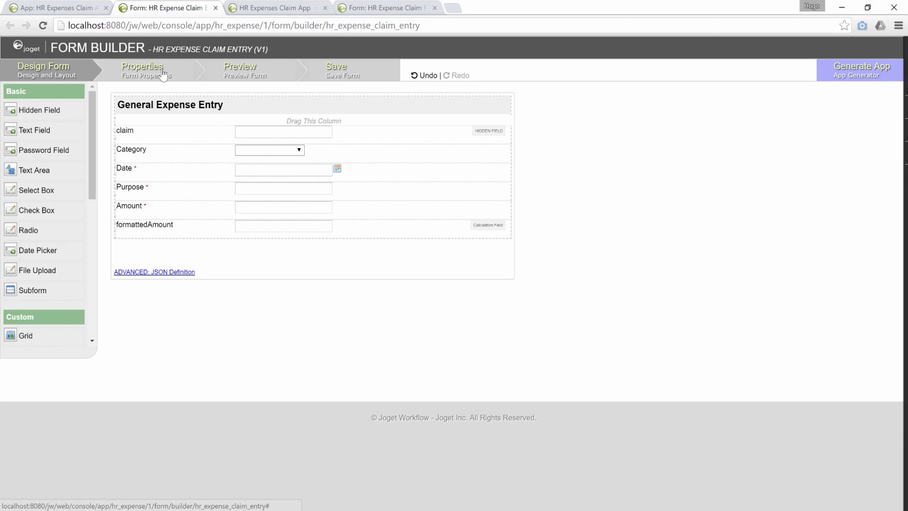
- View the entry form's properties showing table name hr_expense_entry
left_click(142, 70)
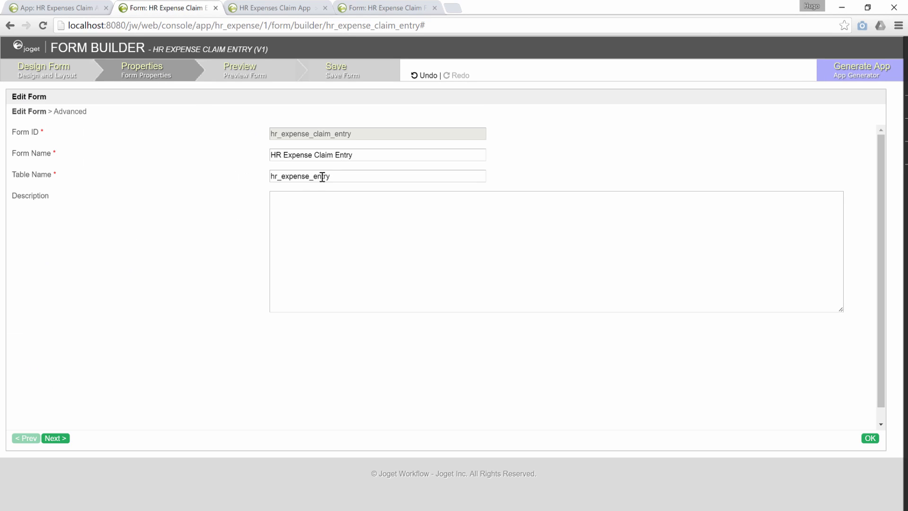
left_click(376, 176)
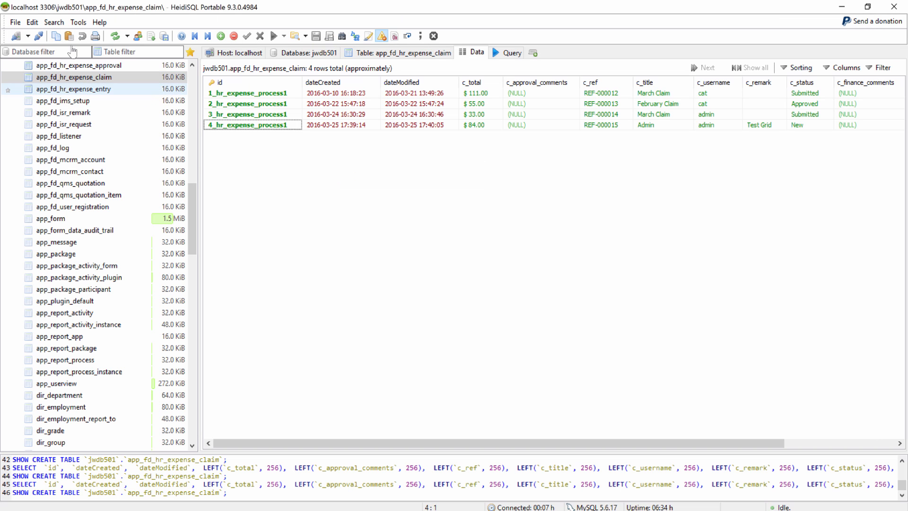
- View app_fd_hr_expense_entry's five item rows and their c_claim links, including claim 4_hr_expense_process1
left_click(76, 89)
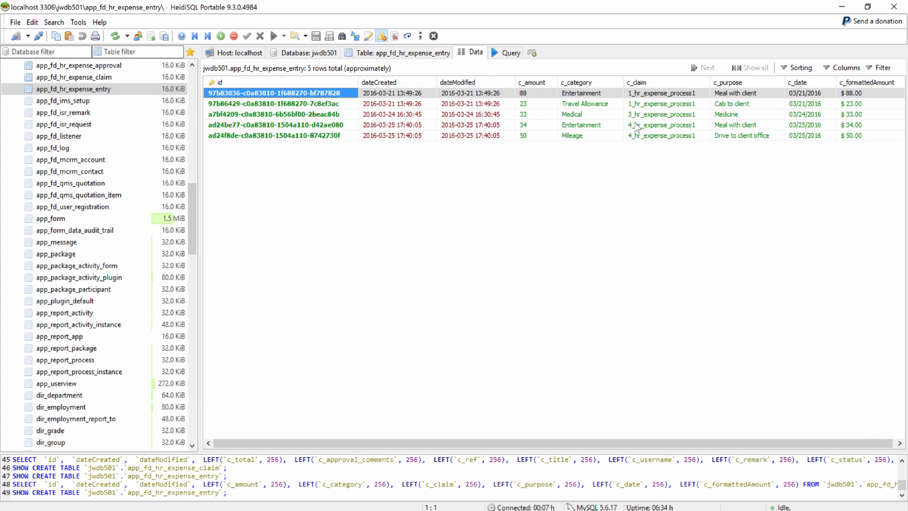
left_click(588, 134)
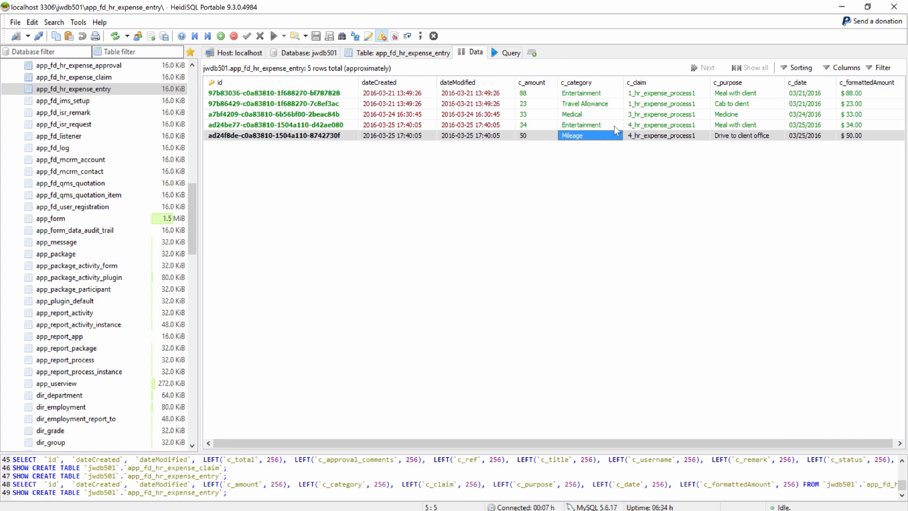
left_click(588, 124)
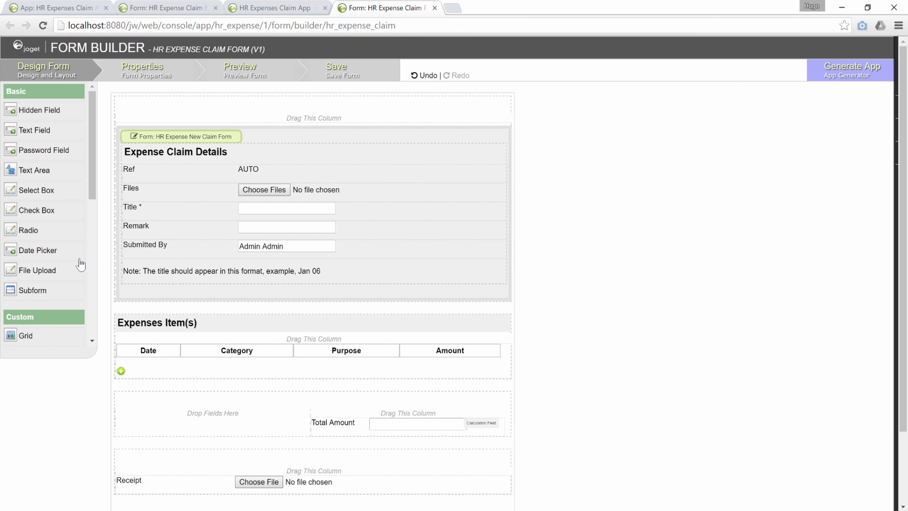
scroll("down", 3)
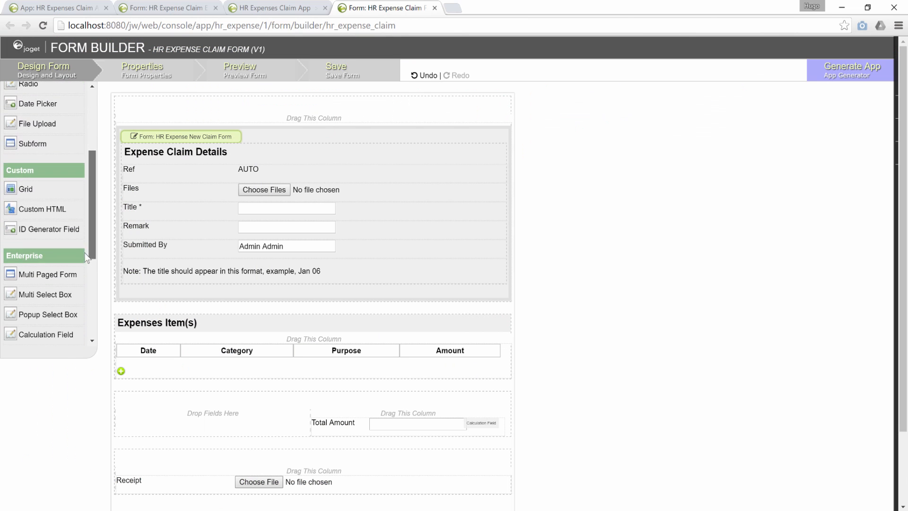
scroll("down", 3)
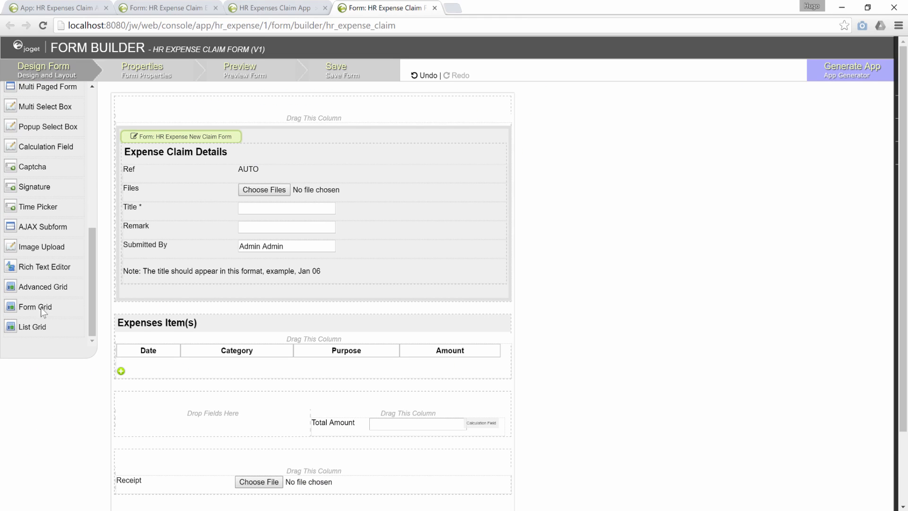
mouse_move(59, 319)
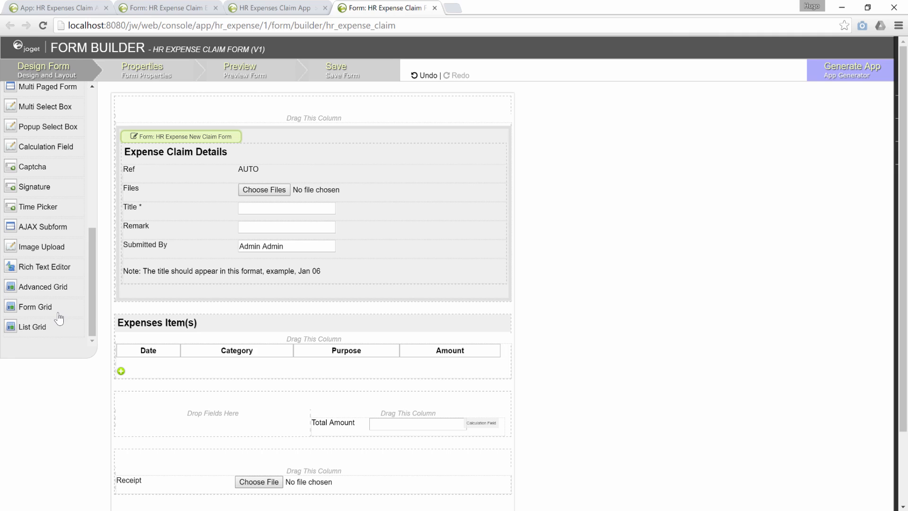
mouse_move(59, 292)
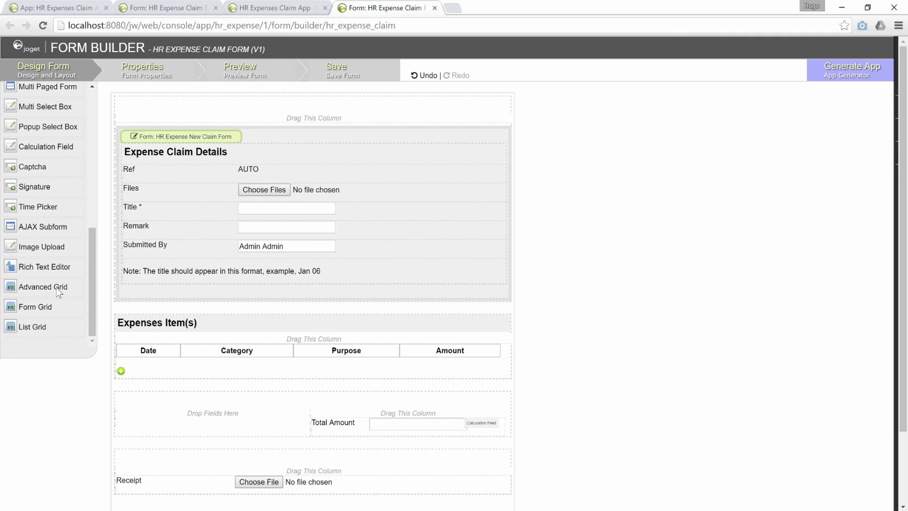
mouse_move(55, 297)
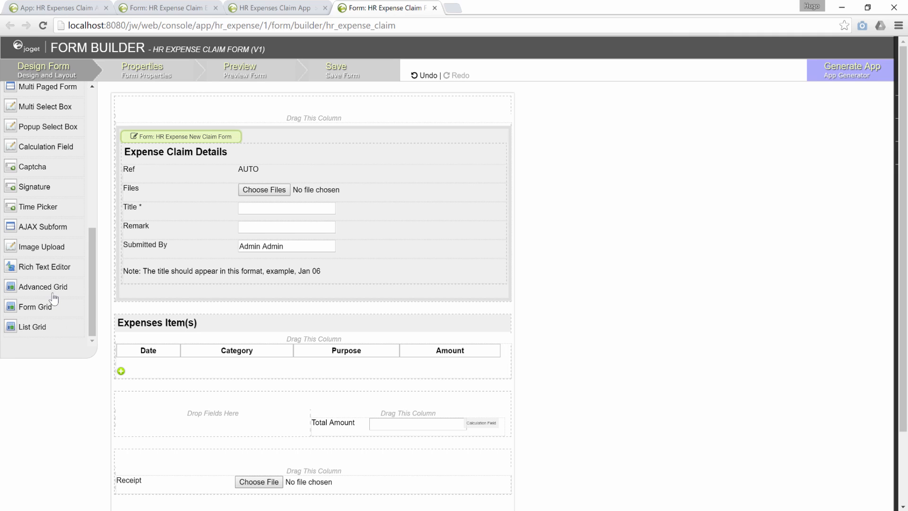